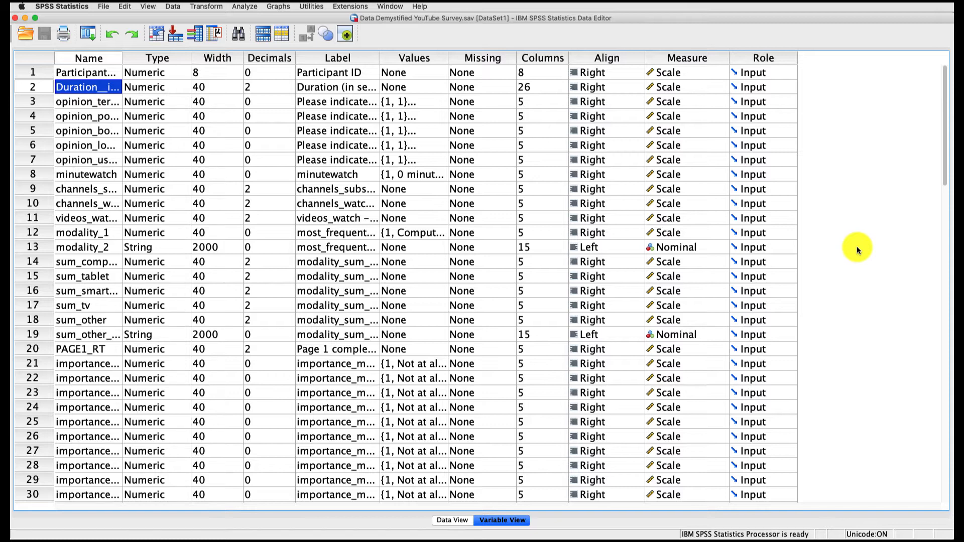
mouse_move(858, 252)
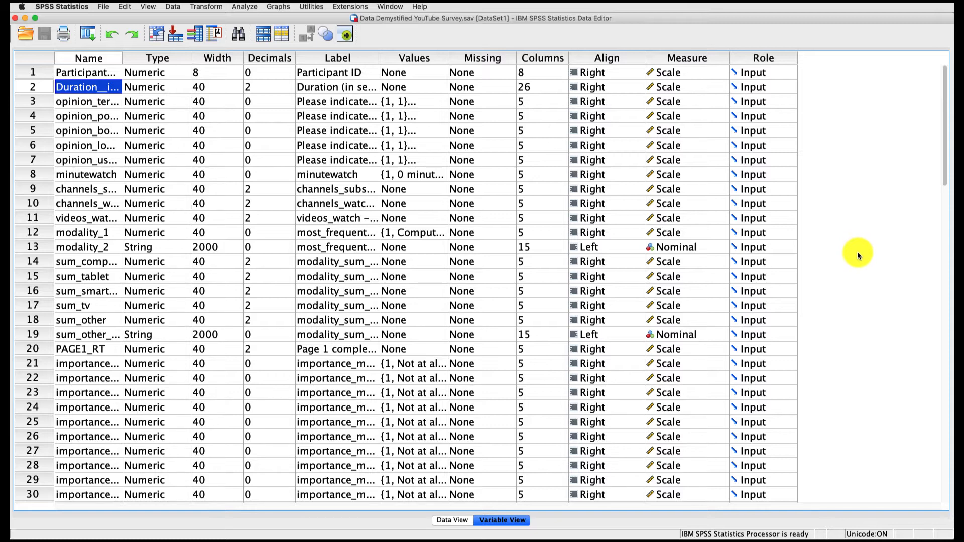
mouse_move(860, 257)
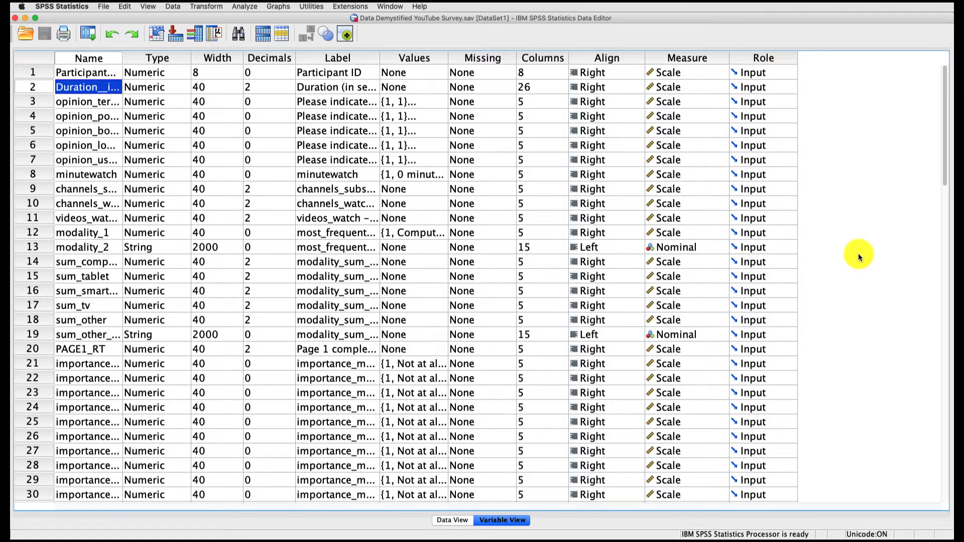
Start a Univariate GLM with minutewatch as fixed factor and Bonferroni post hoc comparisons.
click(245, 6)
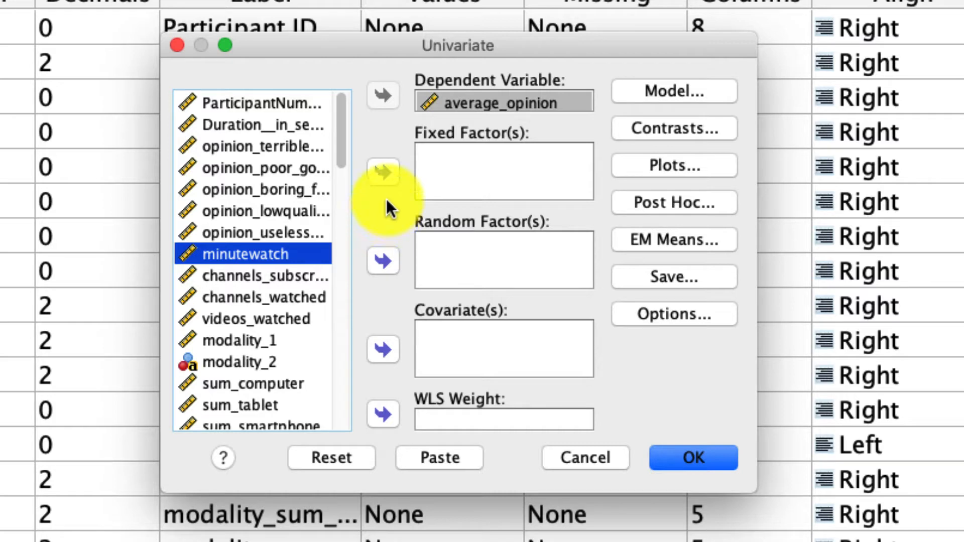
click(383, 171)
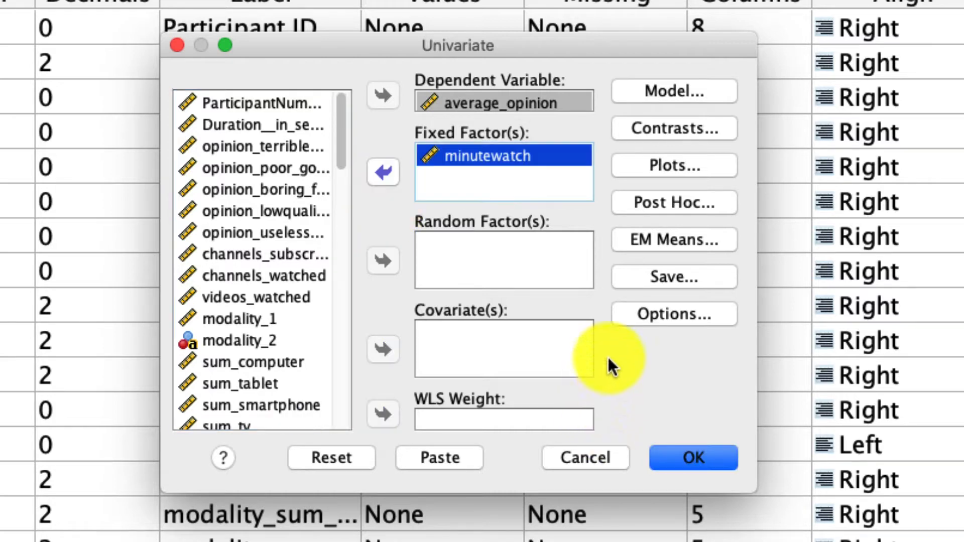
mouse_move(667, 212)
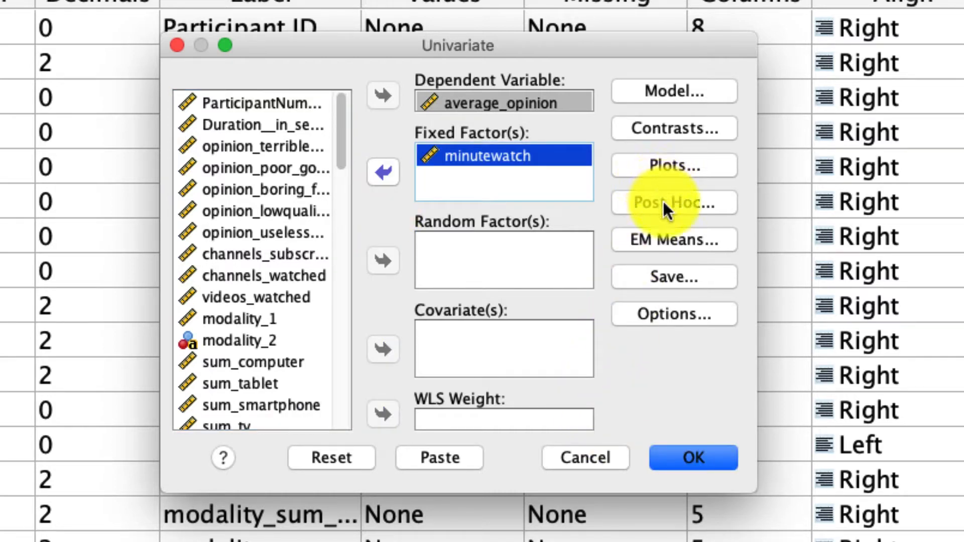
click(672, 203)
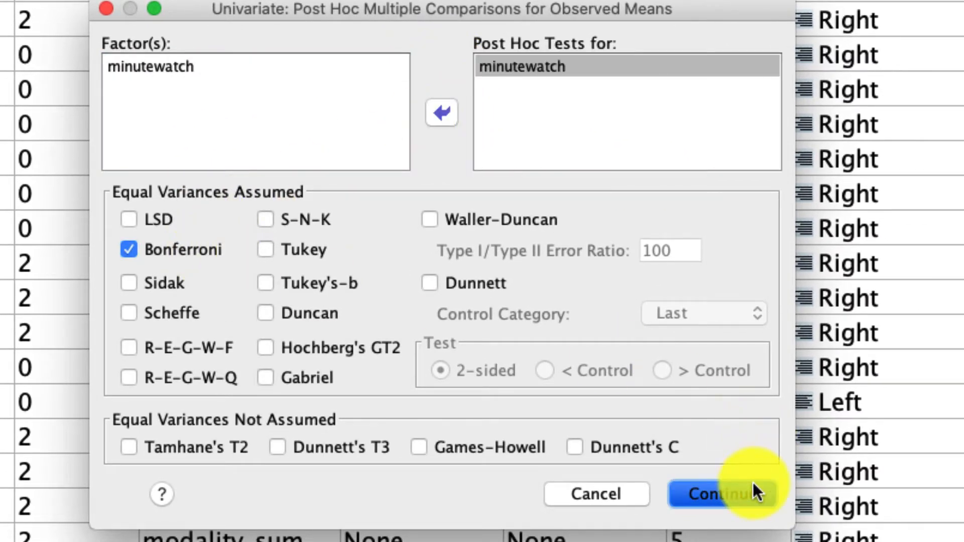
click(716, 494)
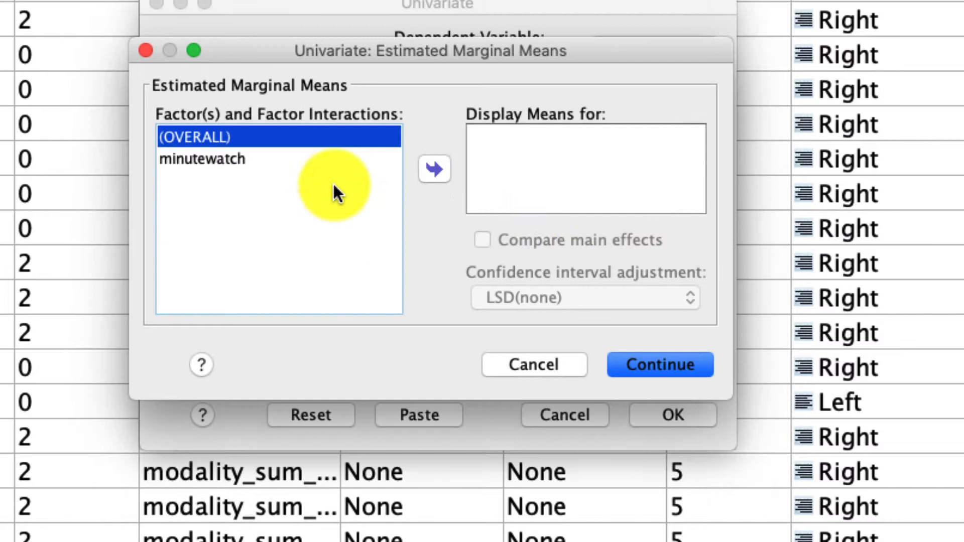
Request estimated marginal means for (OVERALL) and minutewatch.
click(434, 169)
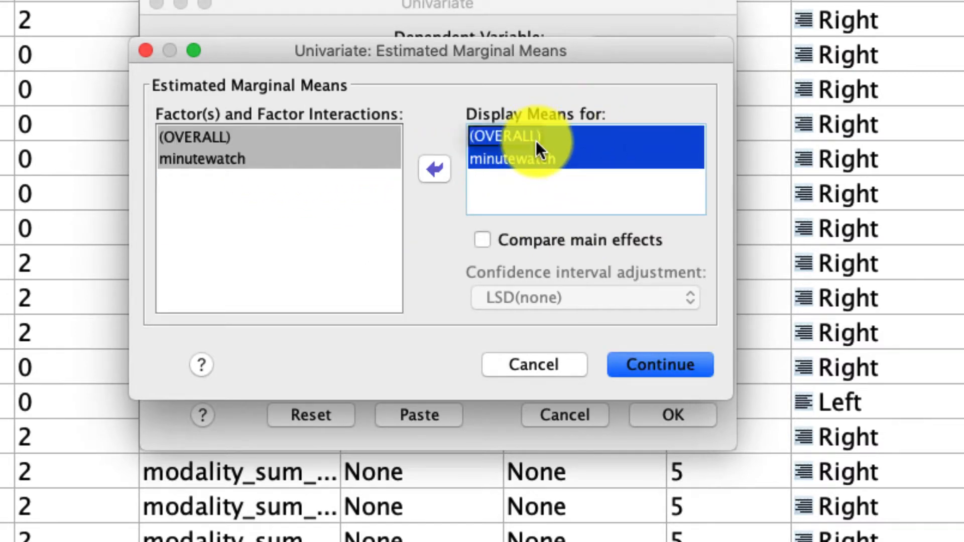
click(512, 158)
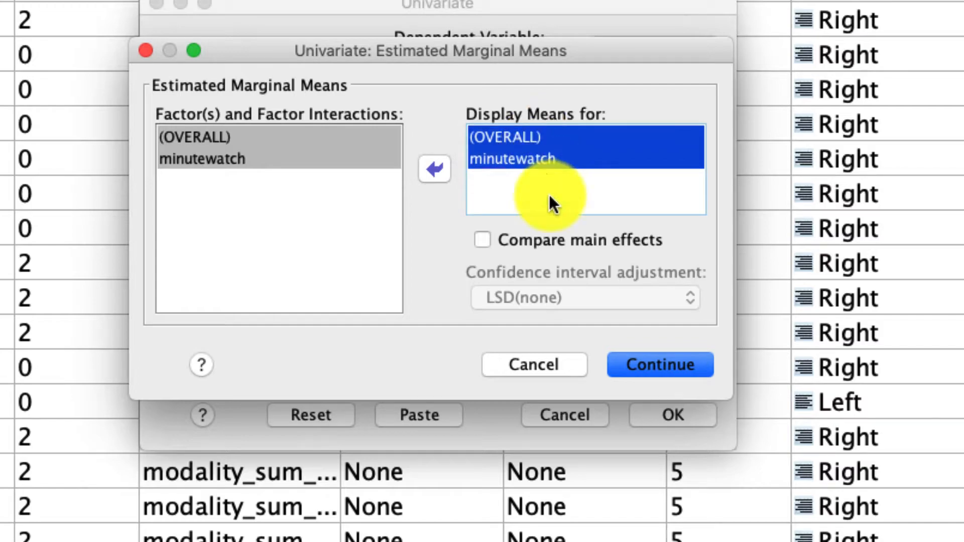
click(659, 365)
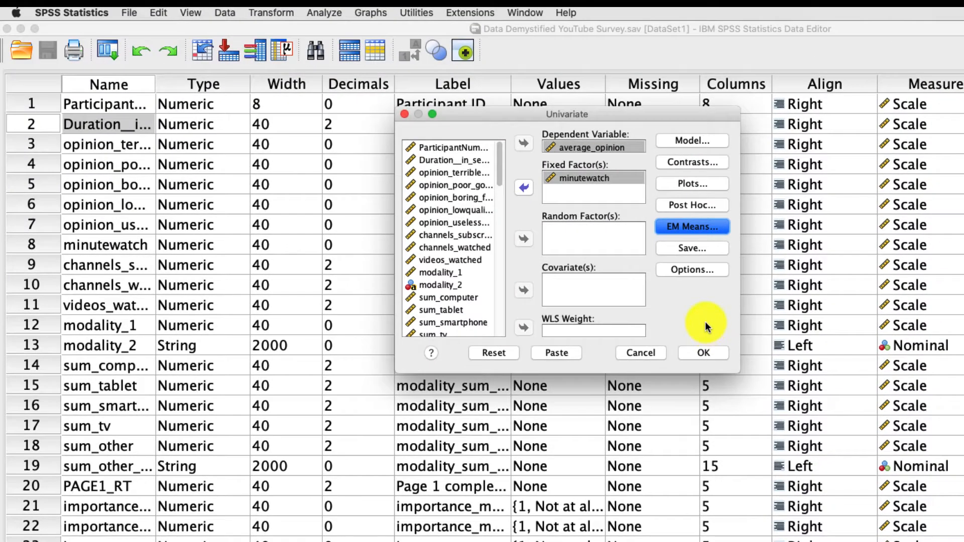
Run the analysis and review the Tests of Between-Subjects Effects for average_opinion by minutewatch.
click(703, 353)
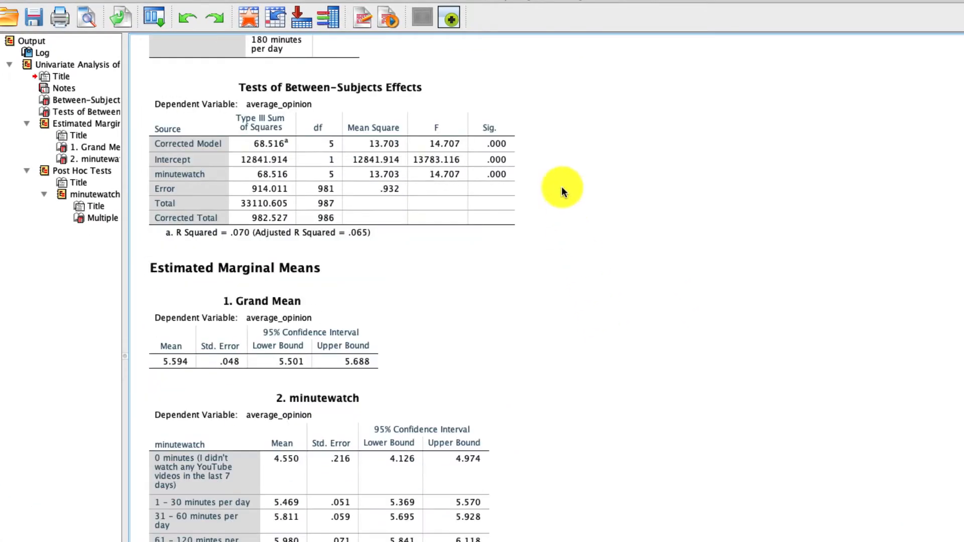
click(420, 189)
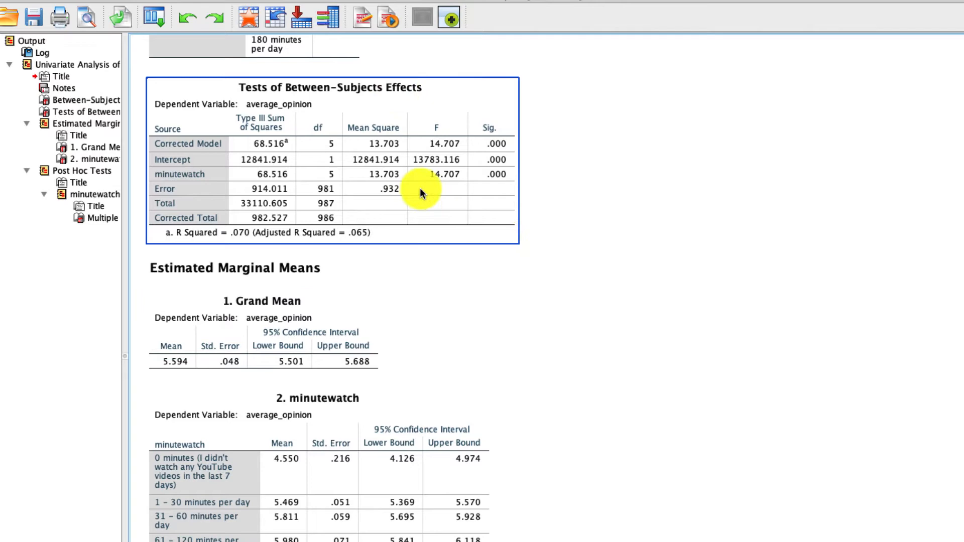
mouse_move(217, 180)
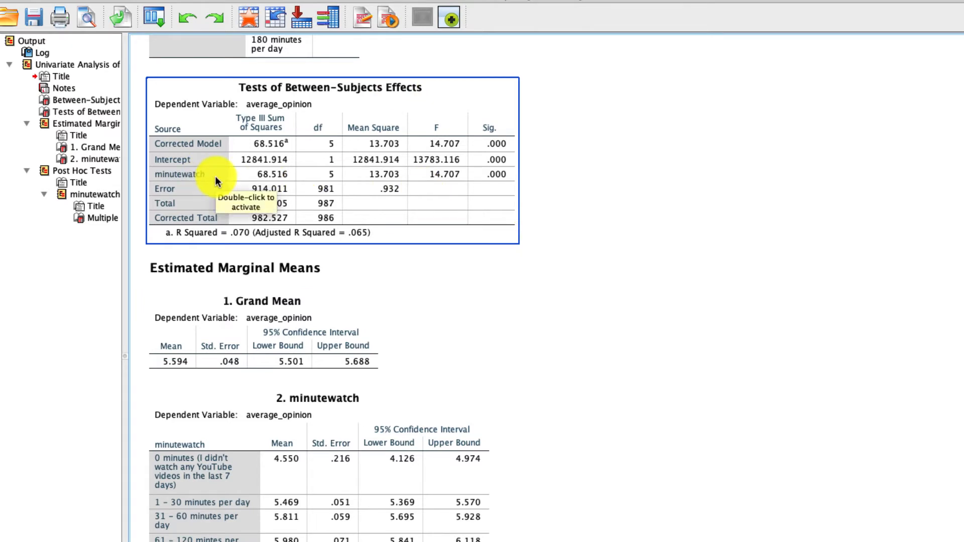
scroll(down, 3)
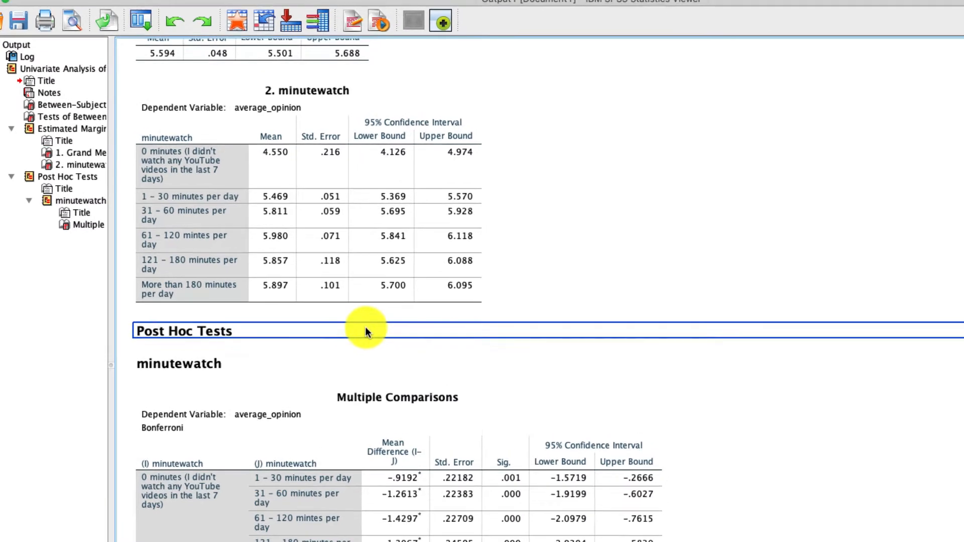
Rerun the Univariate analysis with age added as a covariate.
click(190, 7)
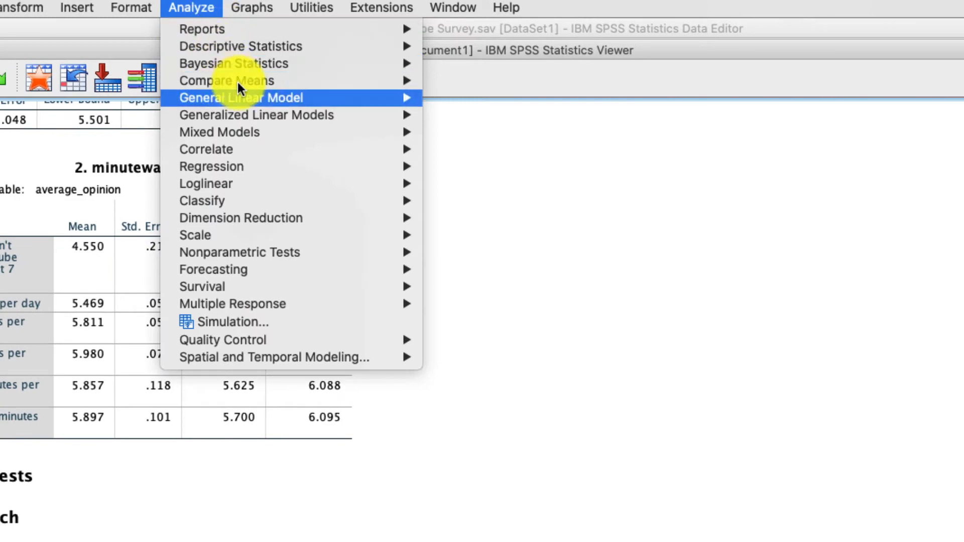
click(240, 97)
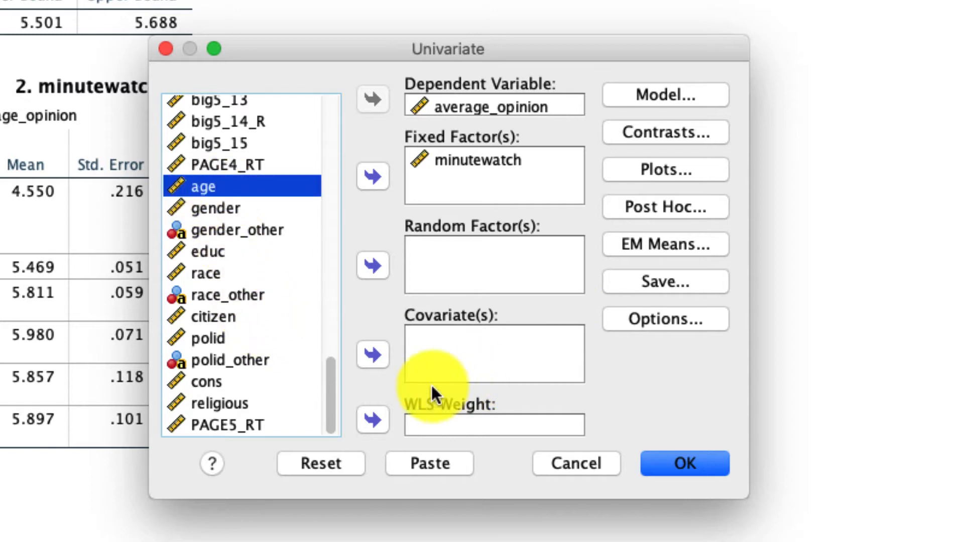
click(373, 354)
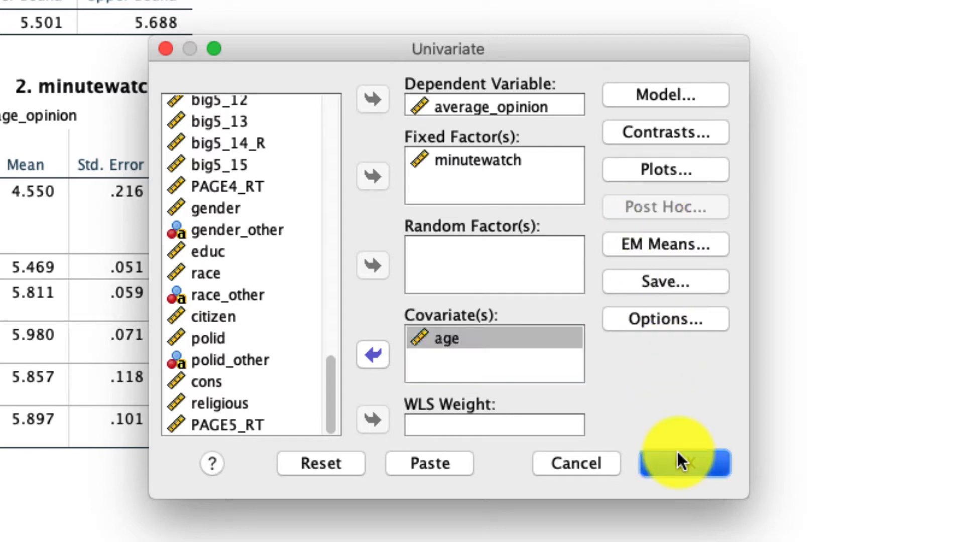
click(683, 463)
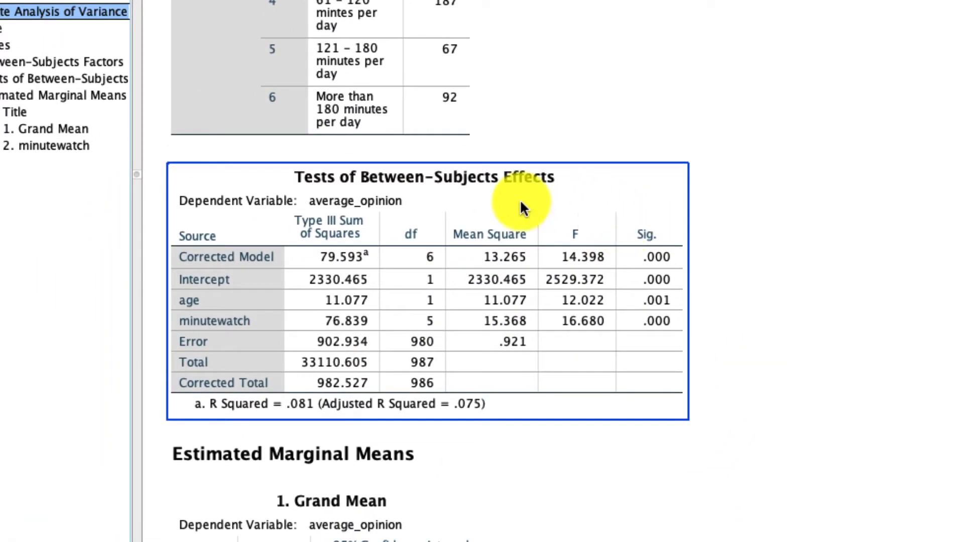
mouse_move(273, 311)
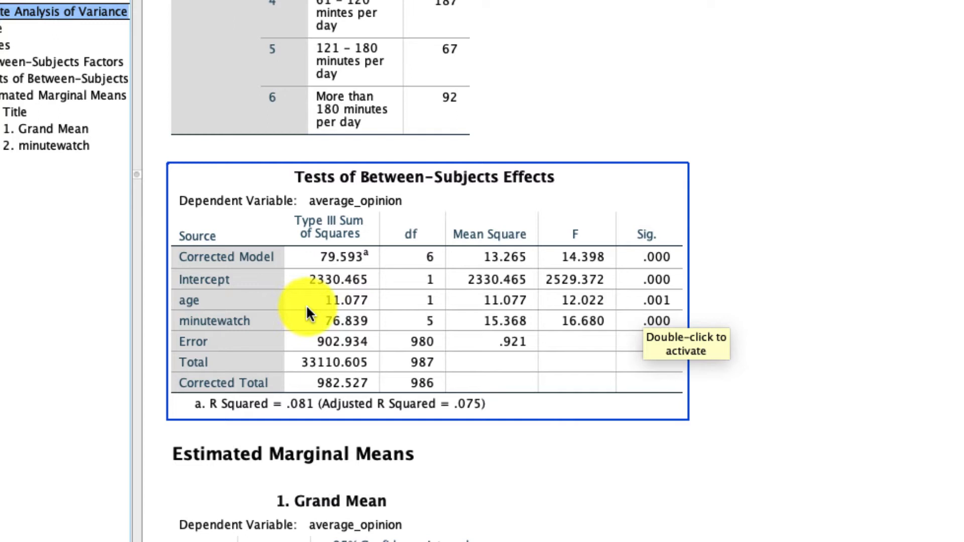
mouse_move(351, 231)
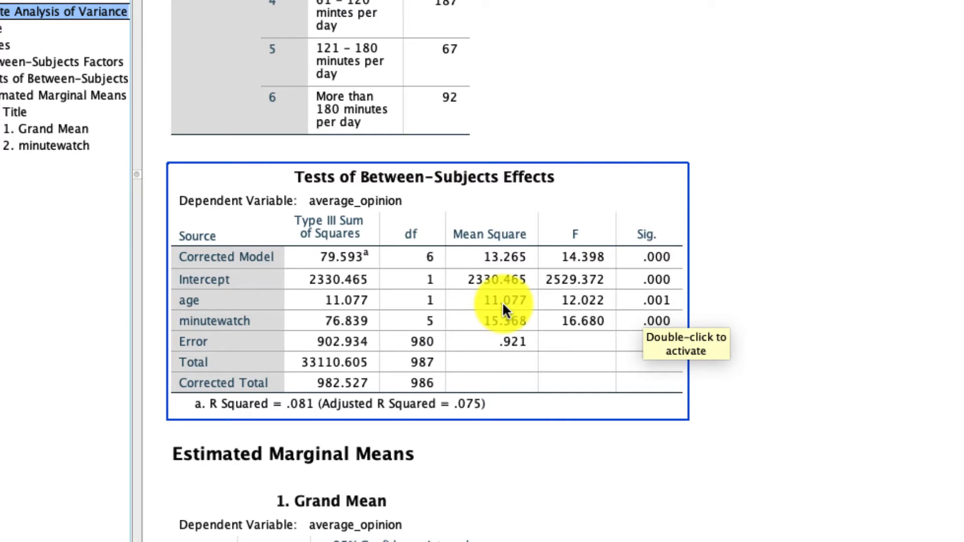
mouse_move(633, 307)
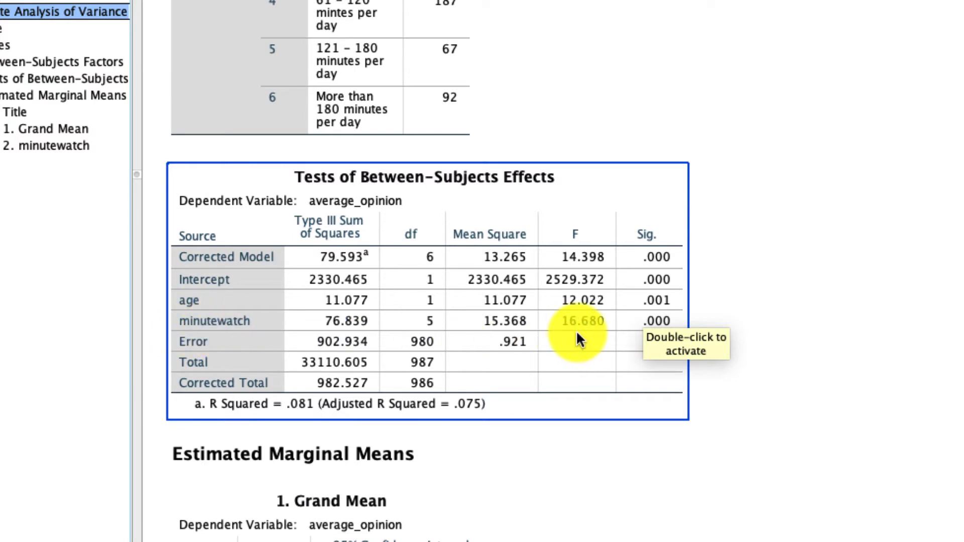
mouse_move(381, 252)
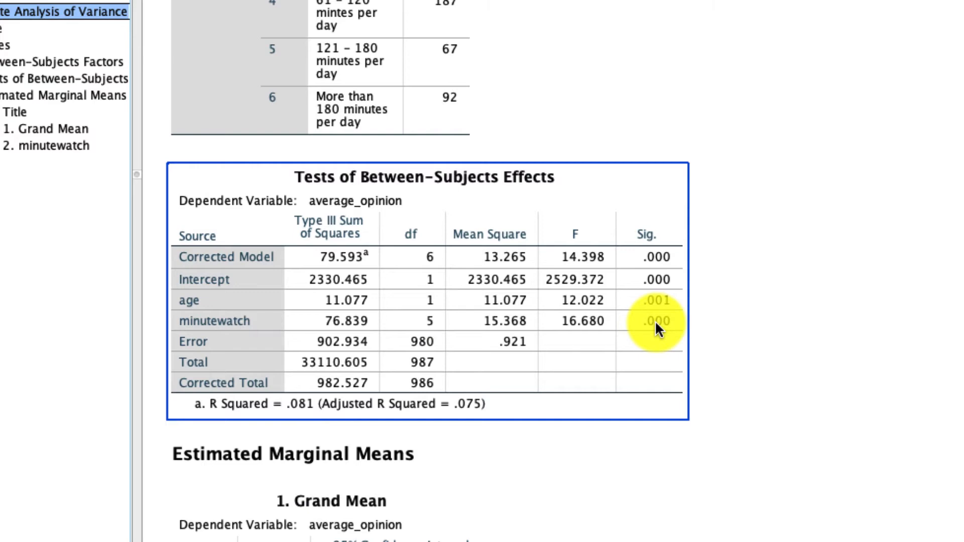
scroll(down, 3)
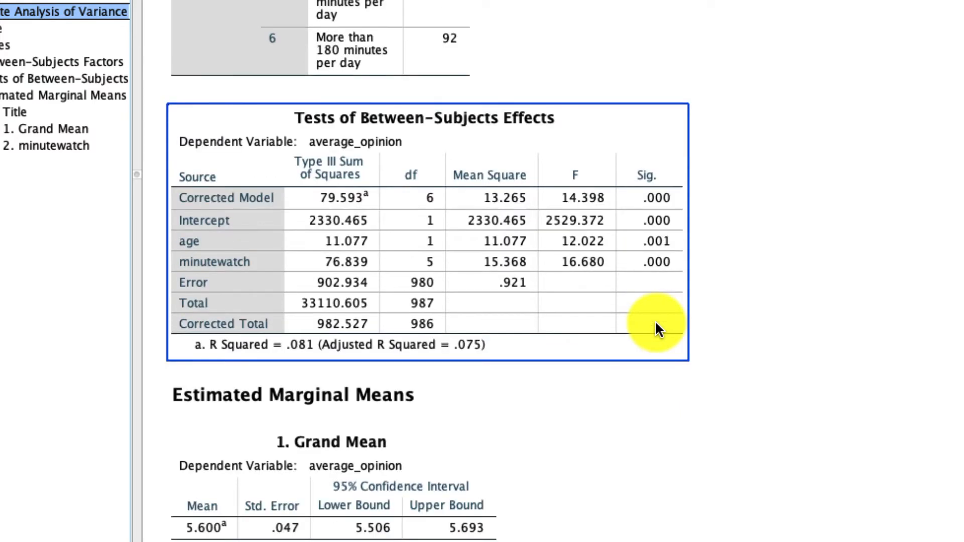
Scroll to the age-adjusted Estimated Marginal Means for minutewatch (4.497 to 5.992, age at 38.6099).
scroll(down, 3)
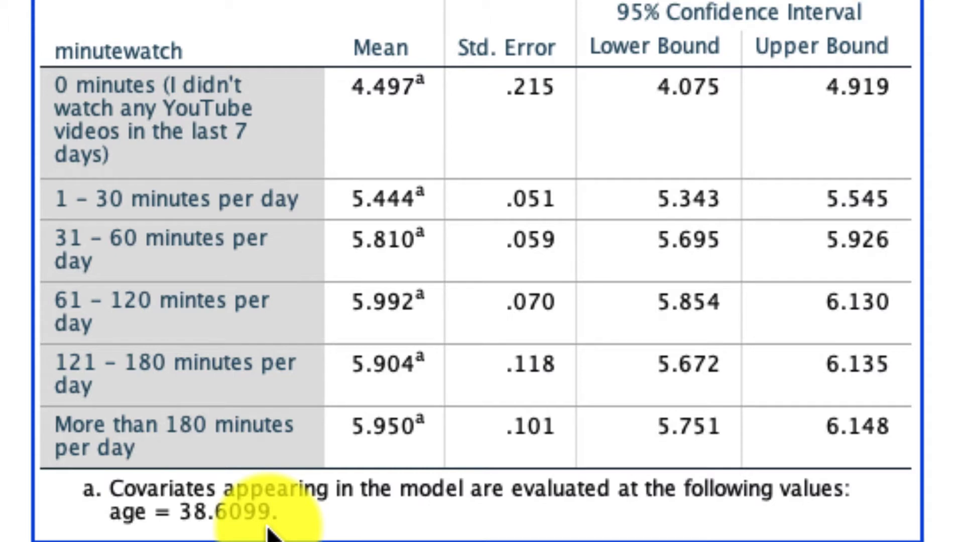
mouse_move(270, 424)
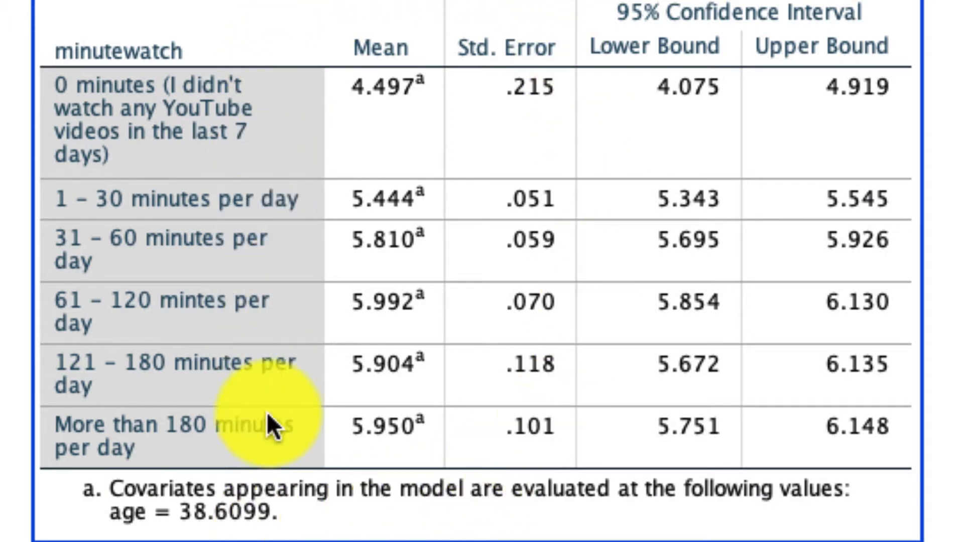
mouse_move(442, 489)
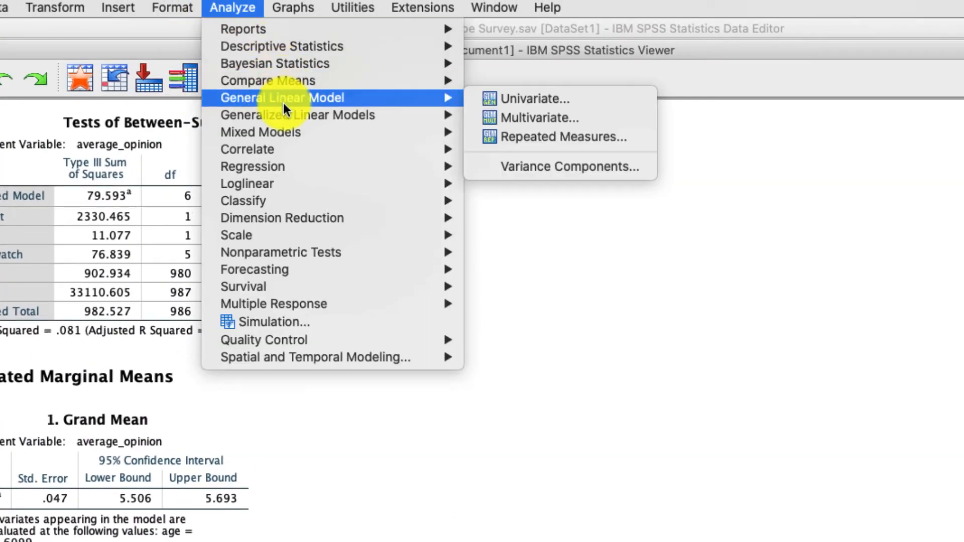
Rerun the analysis with channels_subscribed as a second covariate alongside age.
click(534, 98)
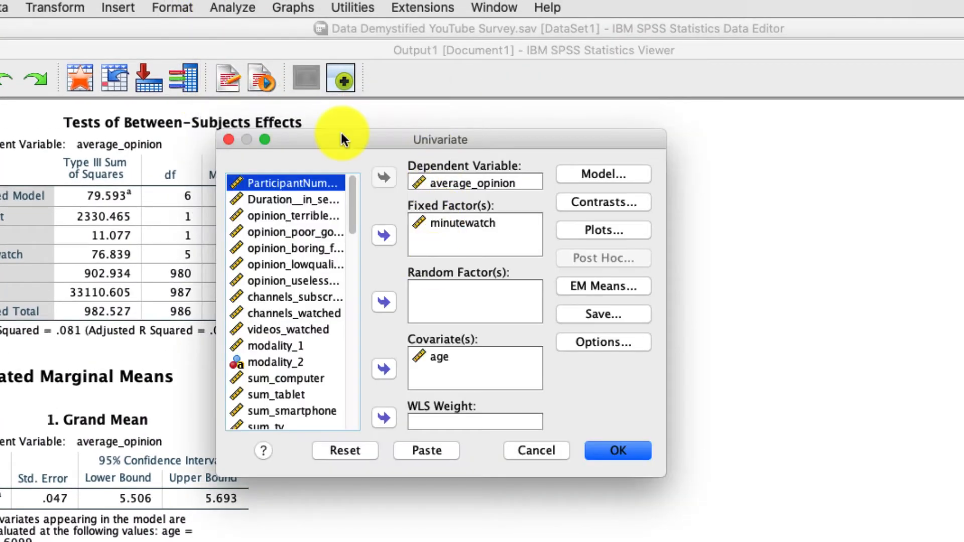
mouse_move(360, 368)
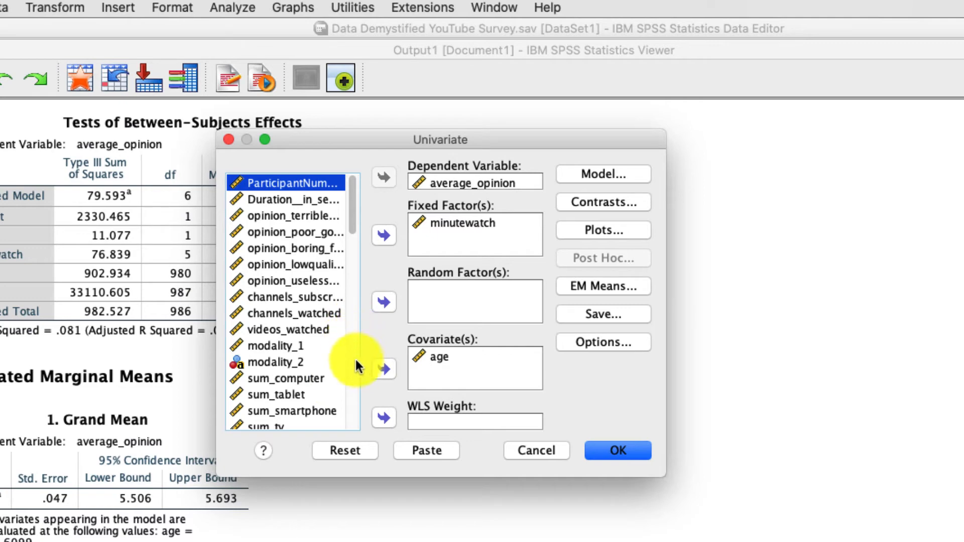
mouse_move(301, 310)
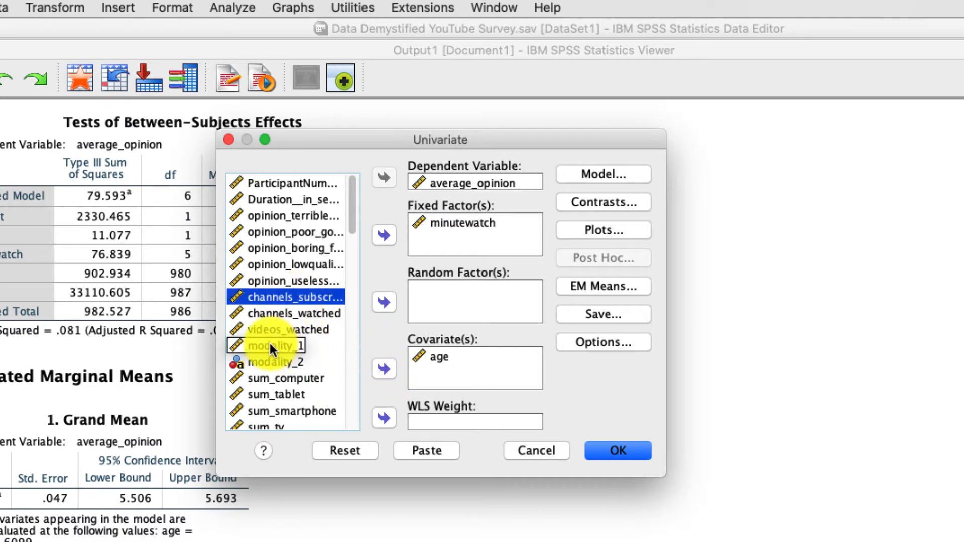
click(383, 369)
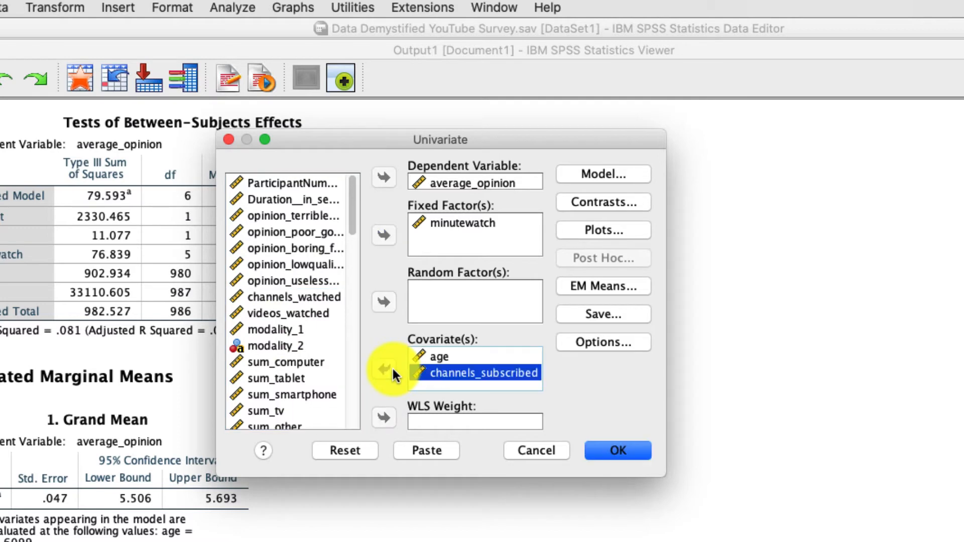
click(616, 451)
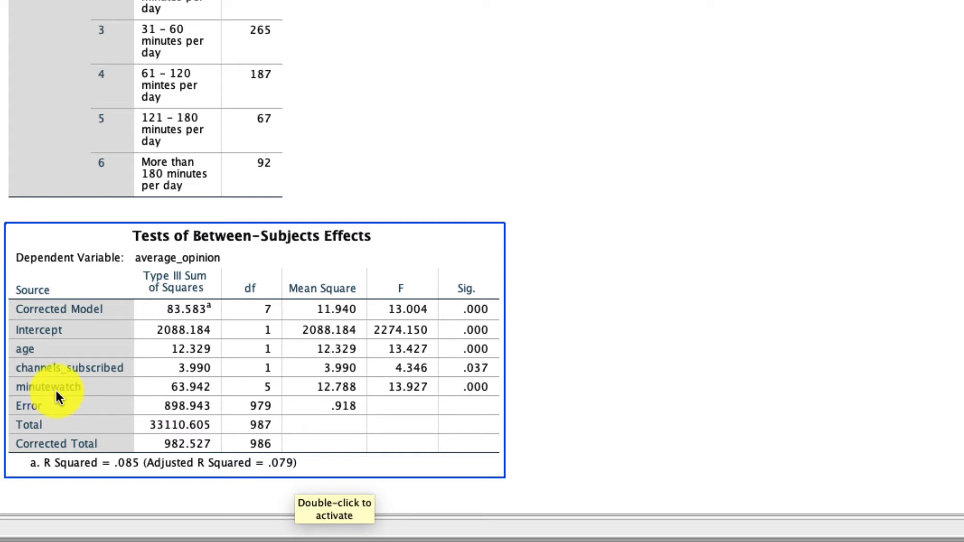
mouse_move(297, 288)
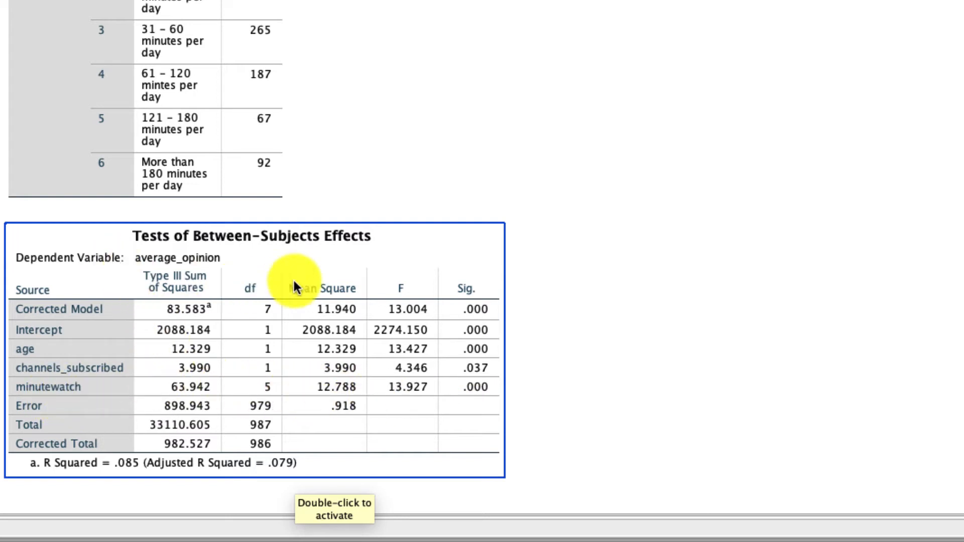
mouse_move(397, 345)
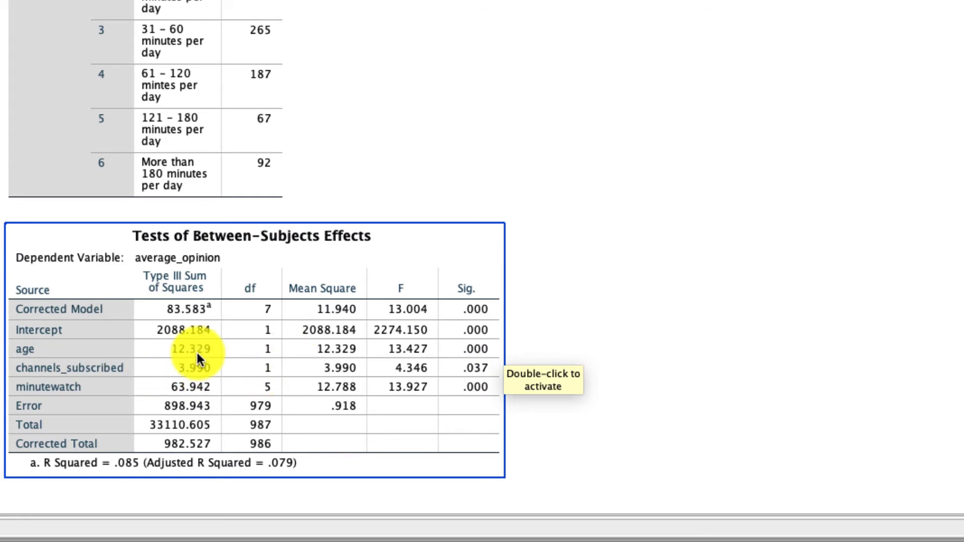
scroll(down, 3)
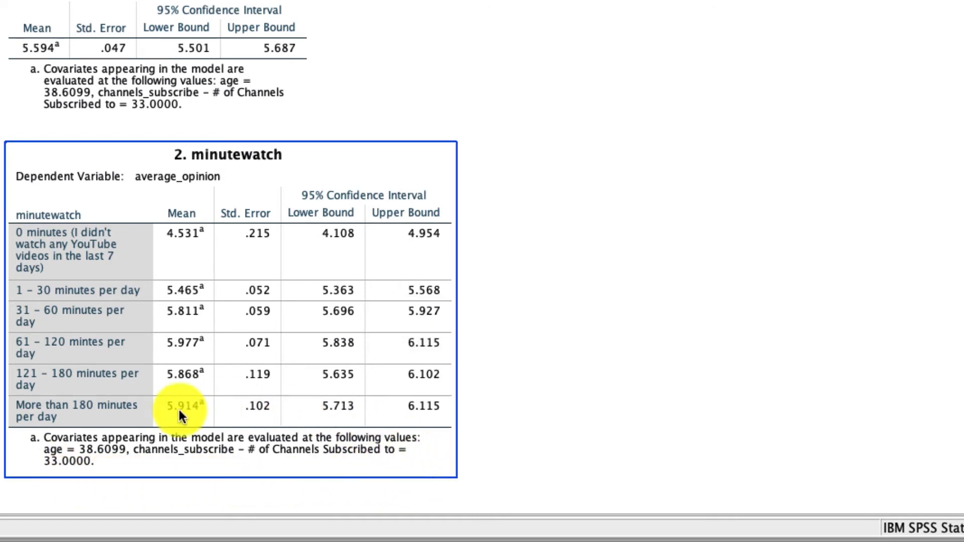
mouse_move(98, 363)
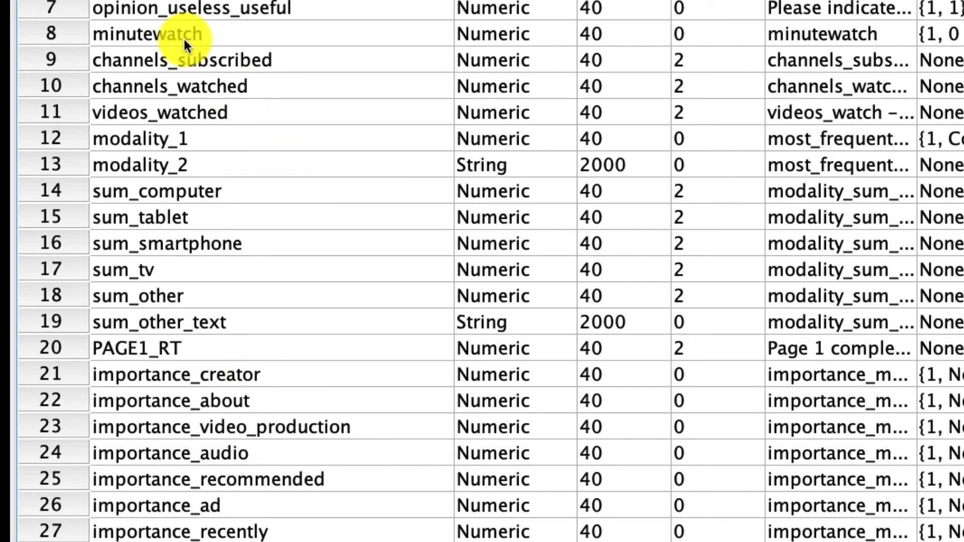
mouse_move(240, 400)
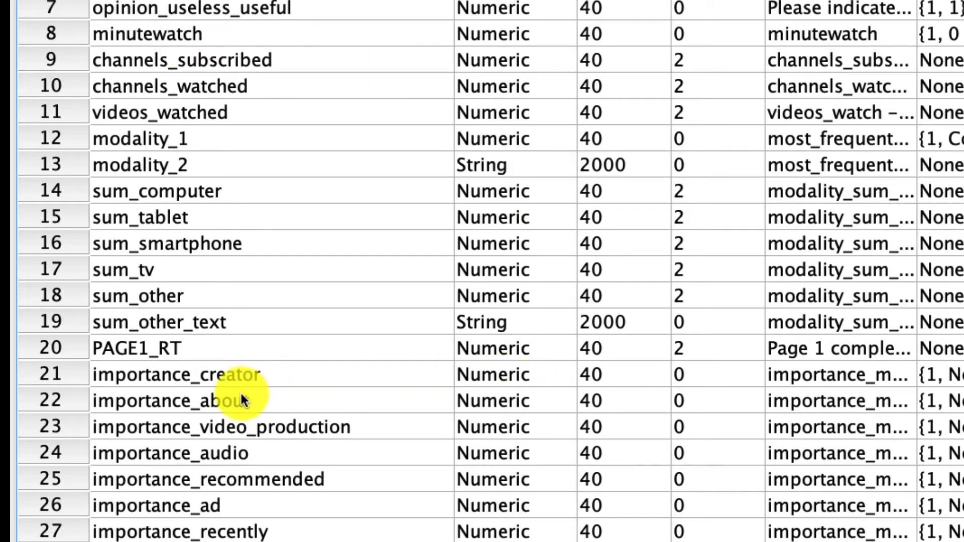
mouse_move(242, 403)
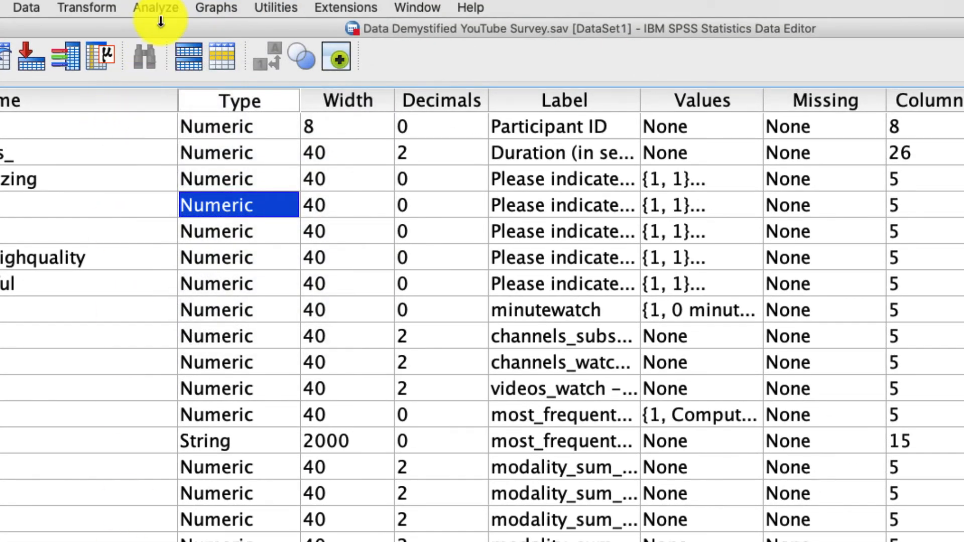
Reset the Univariate dialog and make minutewatch the fixed factor.
click(156, 7)
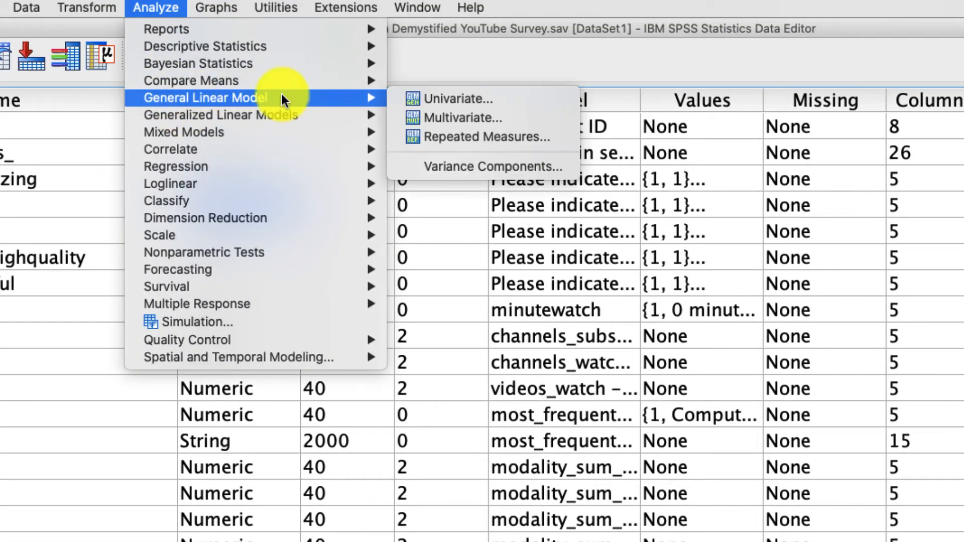
click(457, 98)
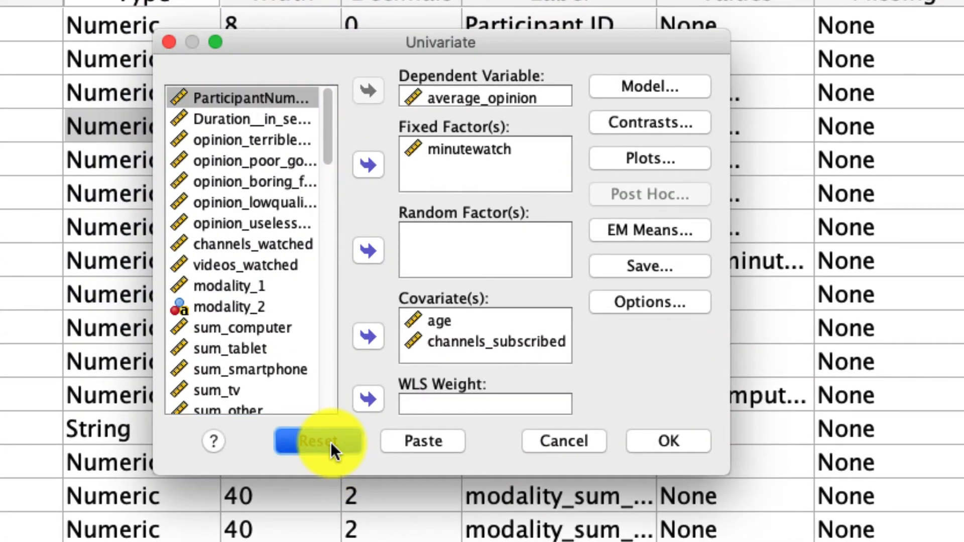
click(318, 440)
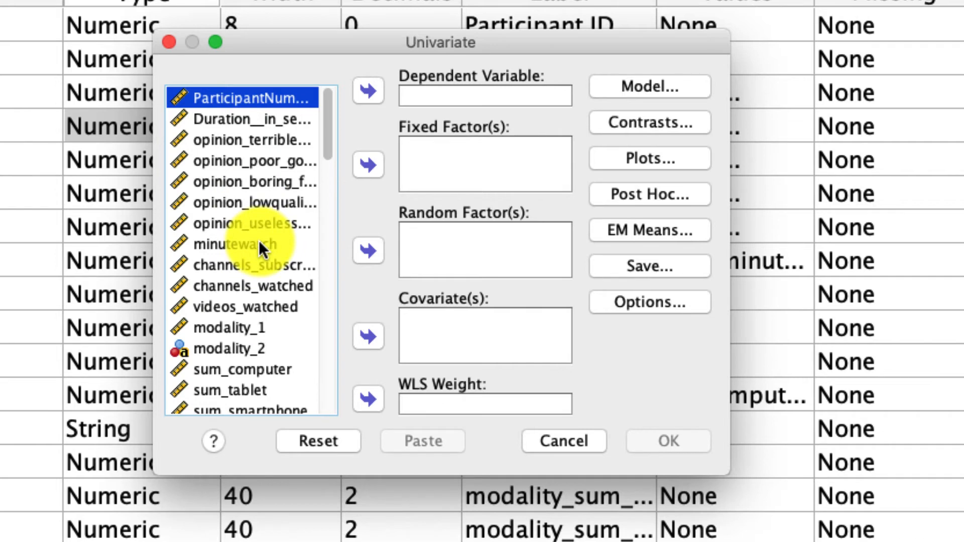
click(367, 165)
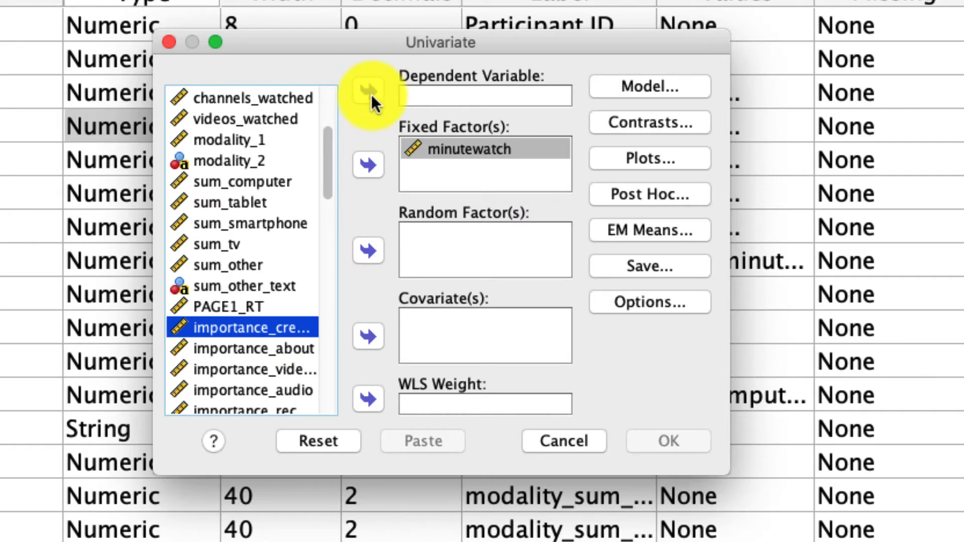
Set importance_creator as dependent, importance_about as covariate, request EM Means and run the ANCOVA.
click(368, 97)
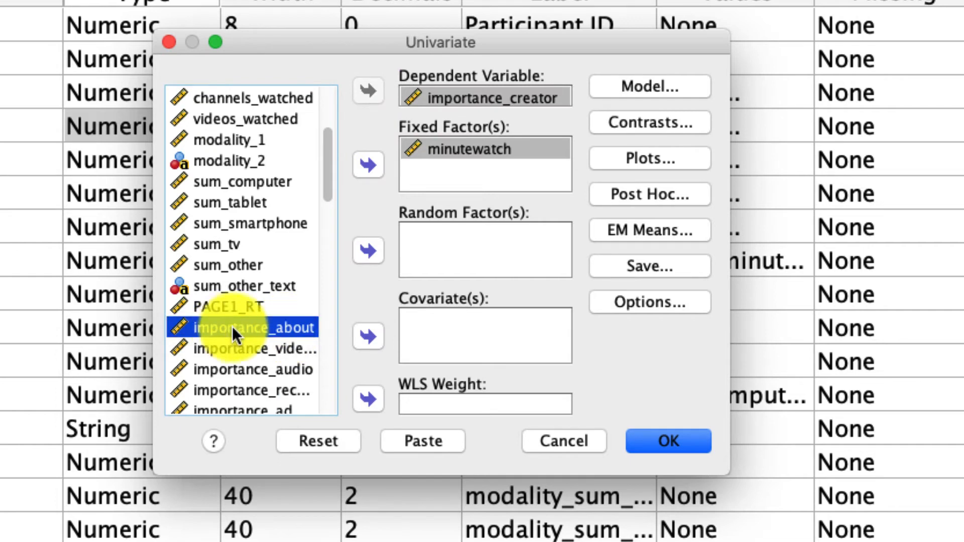
click(368, 337)
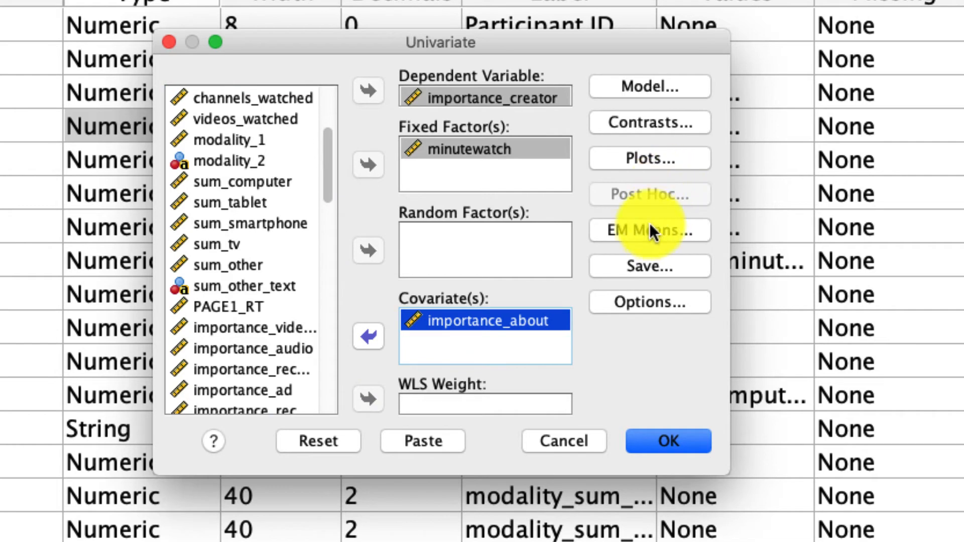
click(649, 231)
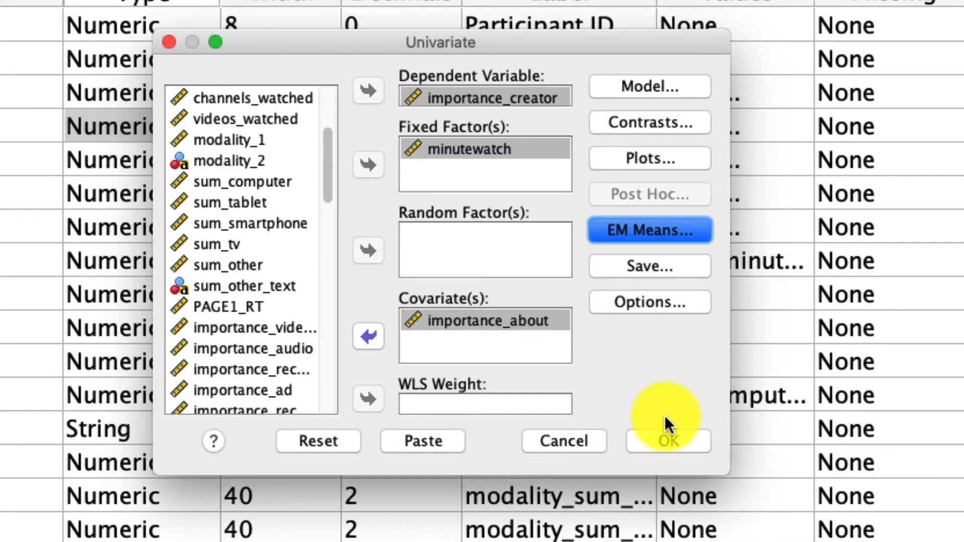
click(667, 441)
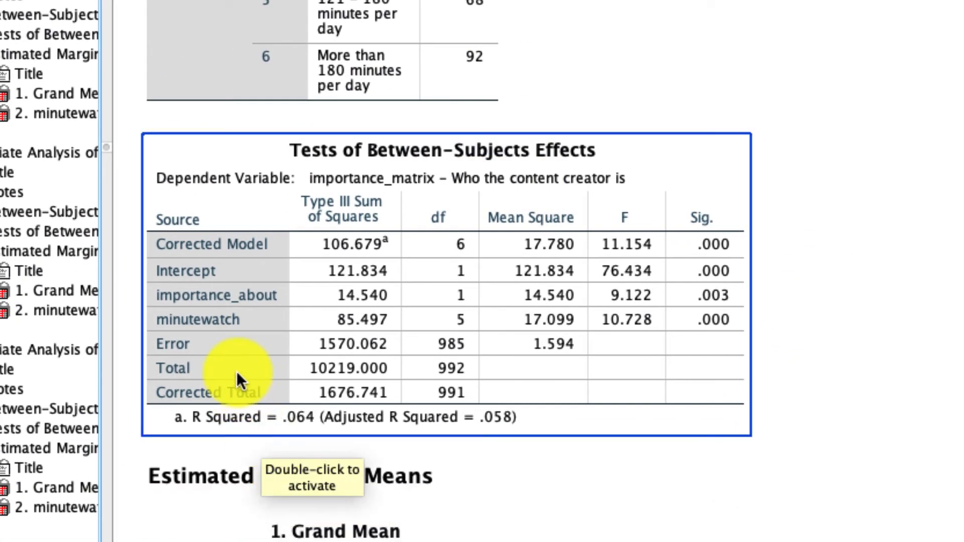
mouse_move(492, 191)
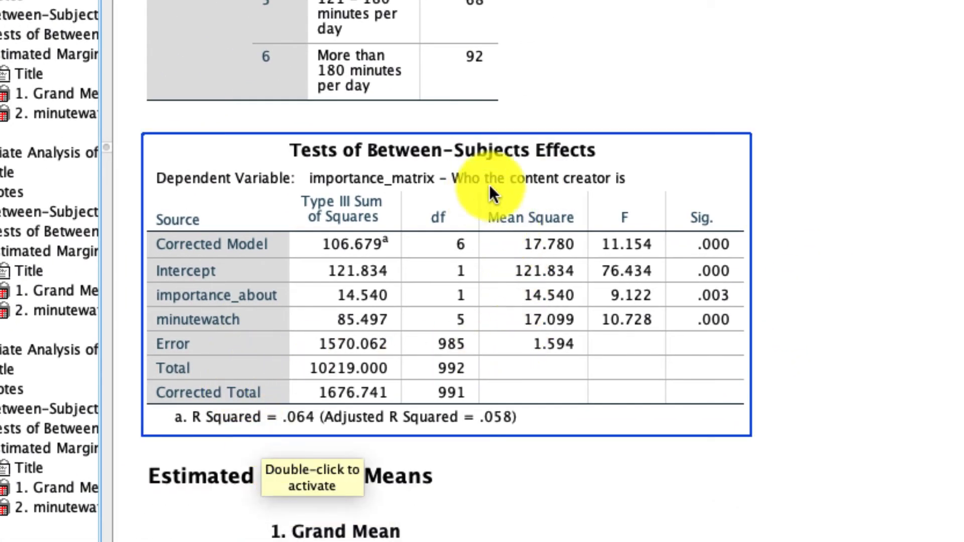
mouse_move(661, 191)
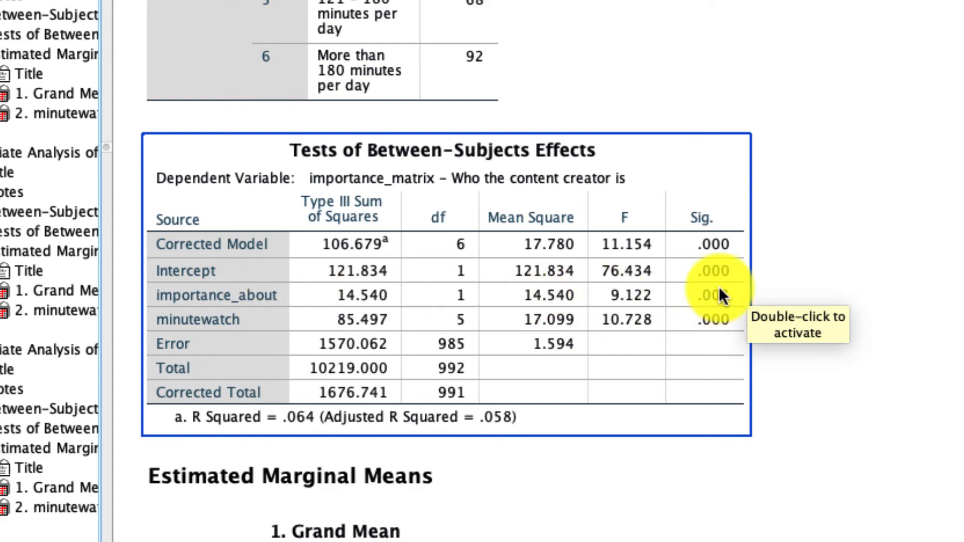
scroll(down, 3)
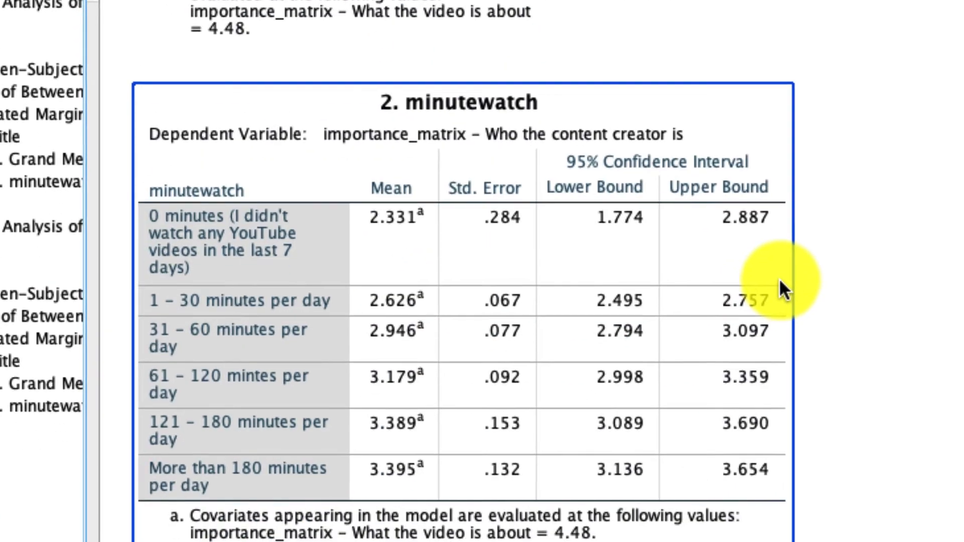